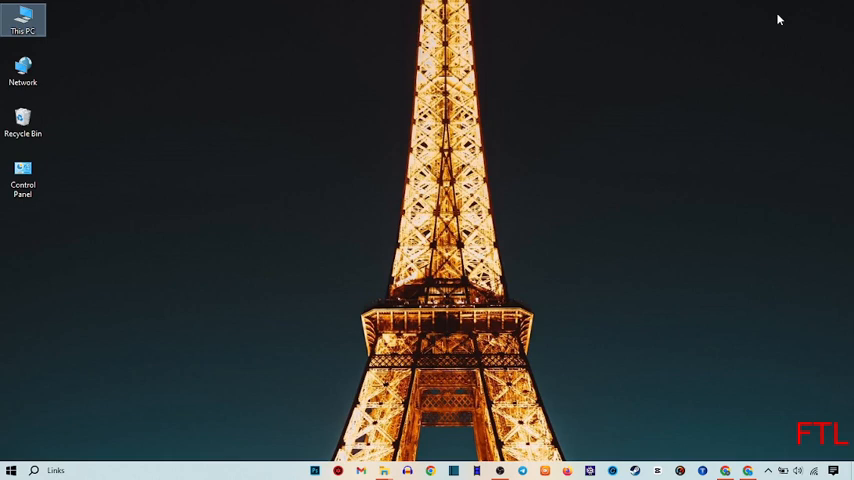
mouse_move(709, 271)
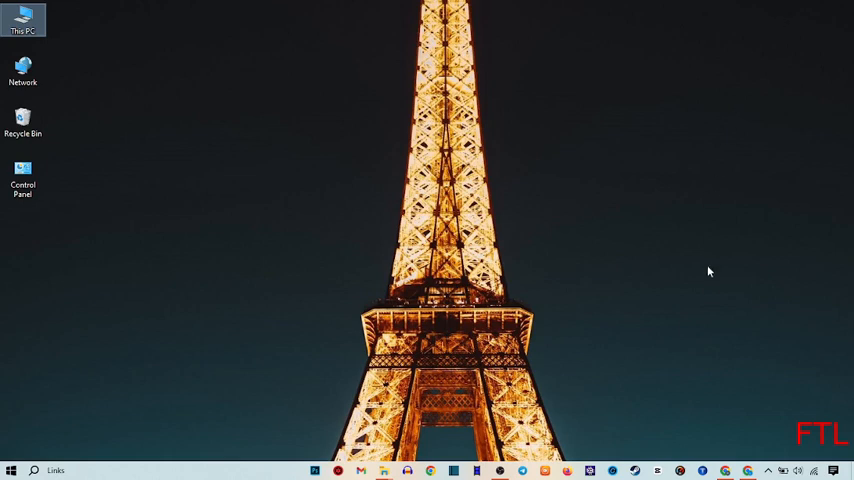
- Launch Google Chrome from the taskbar
click(430, 470)
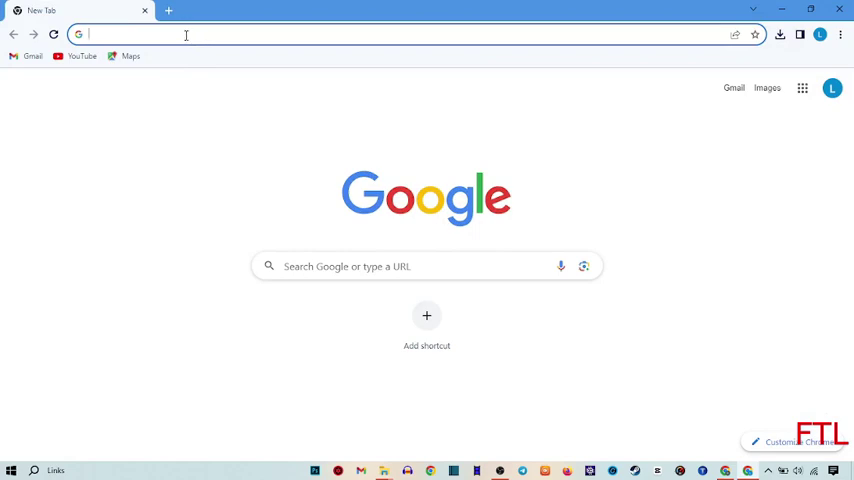
- Search 'content writing', open the Walker Sands '7 Easy Tips' article and scroll through it
text(content writing)
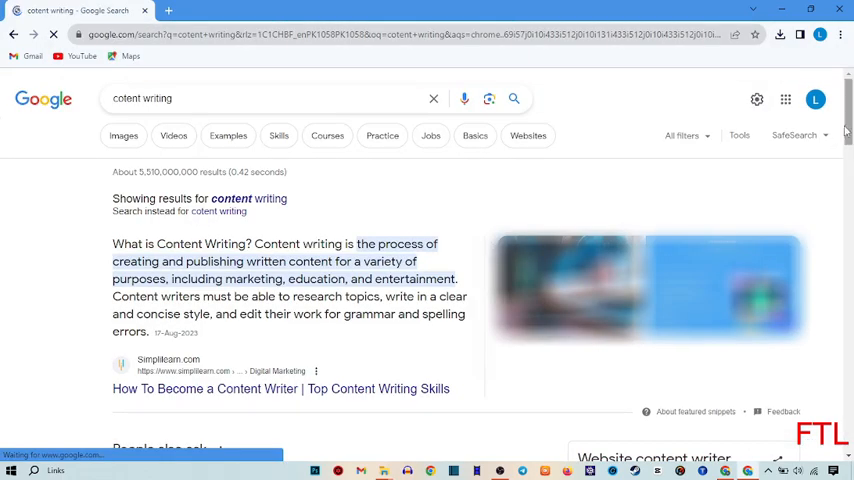
scroll(down, 3)
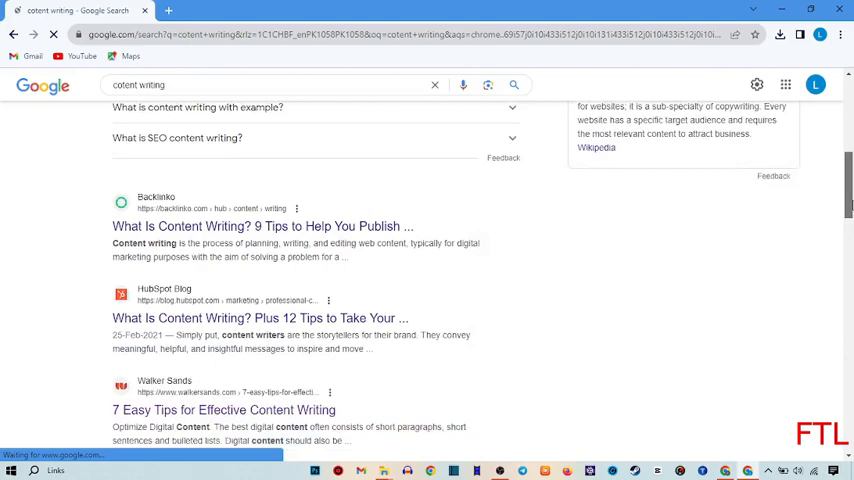
click(223, 410)
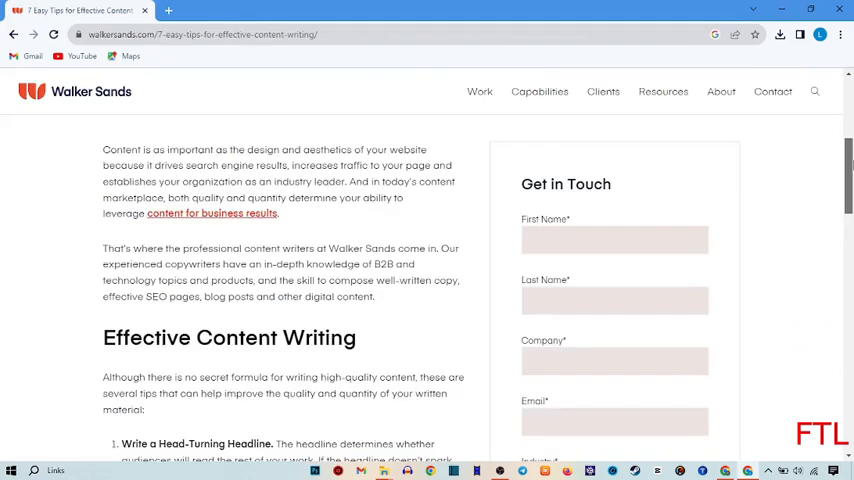
scroll(down, 3)
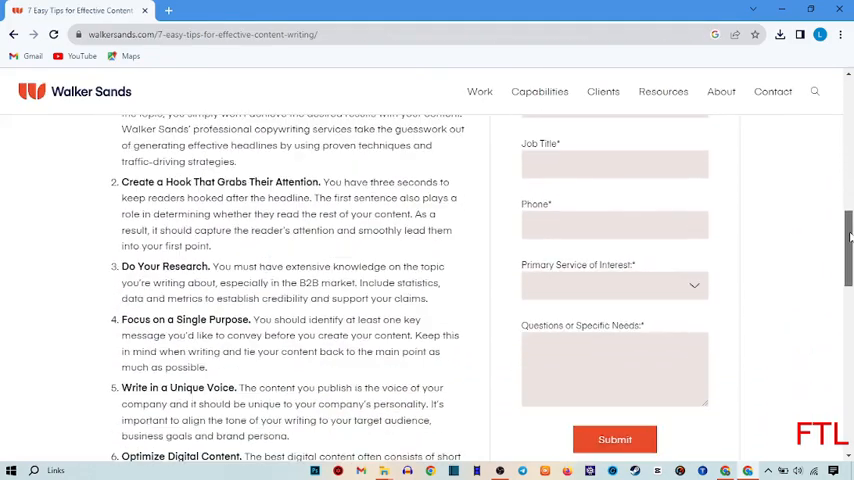
scroll(down, 3)
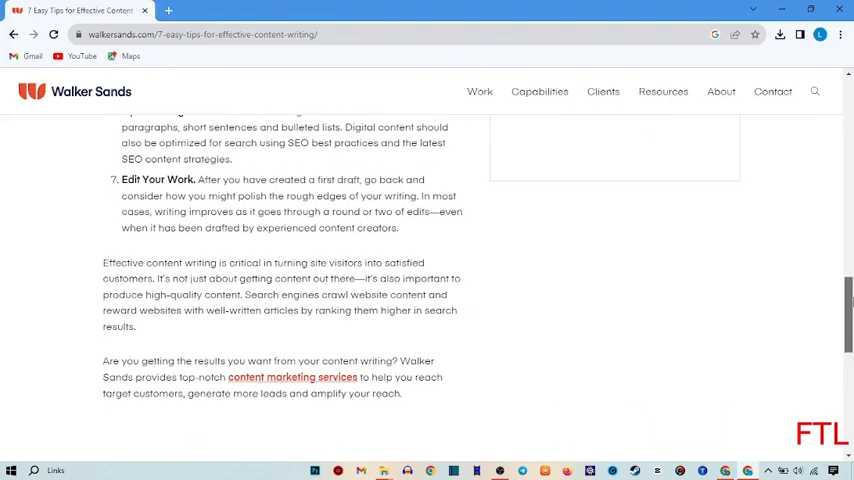
scroll(up, 3)
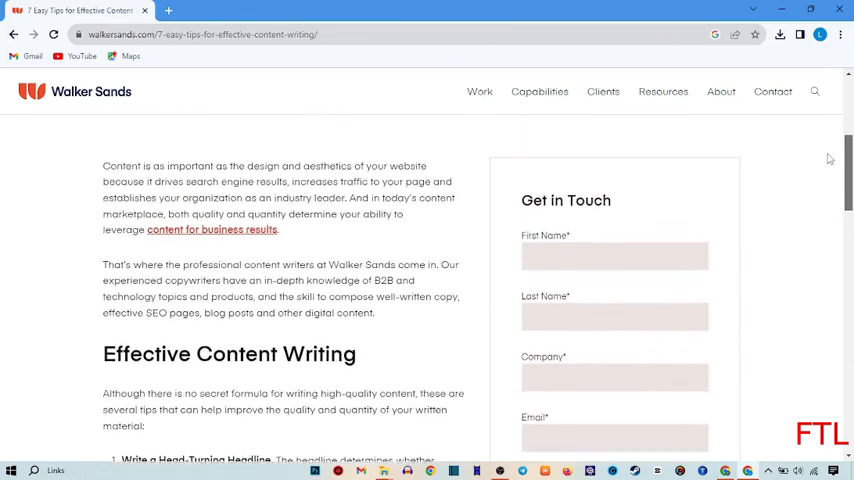
scroll(up, 3)
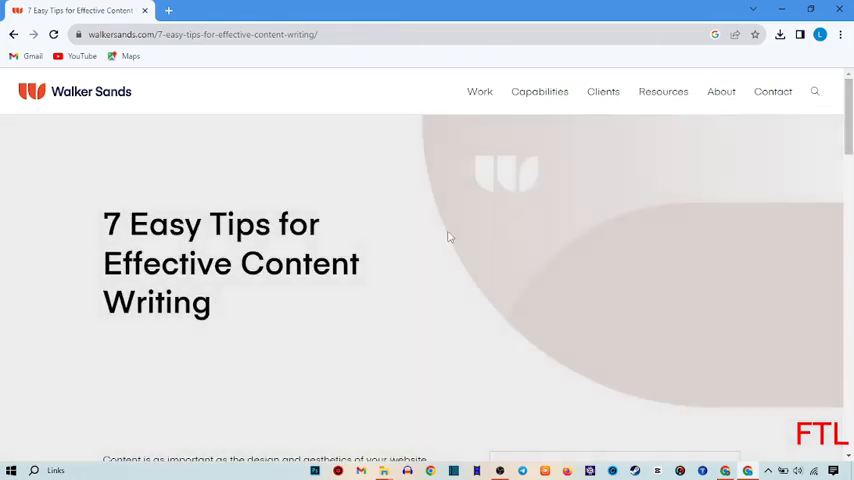
- Bring up the context menu on the article page
right_click(448, 237)
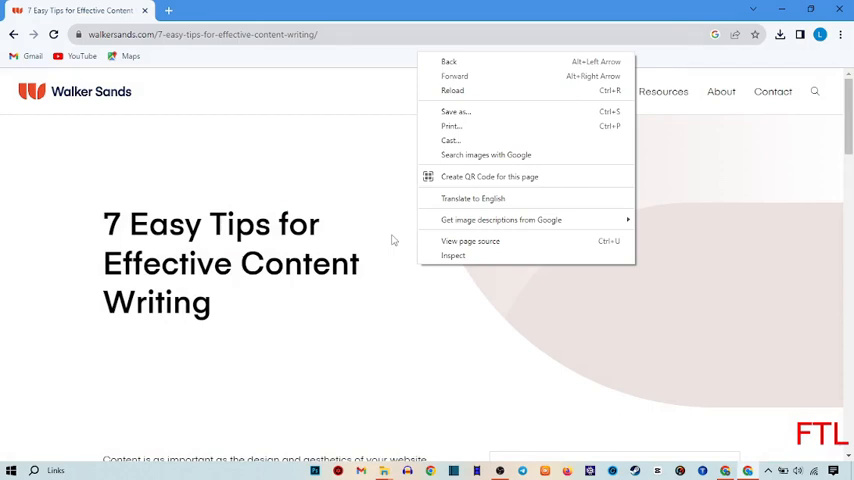
mouse_move(414, 247)
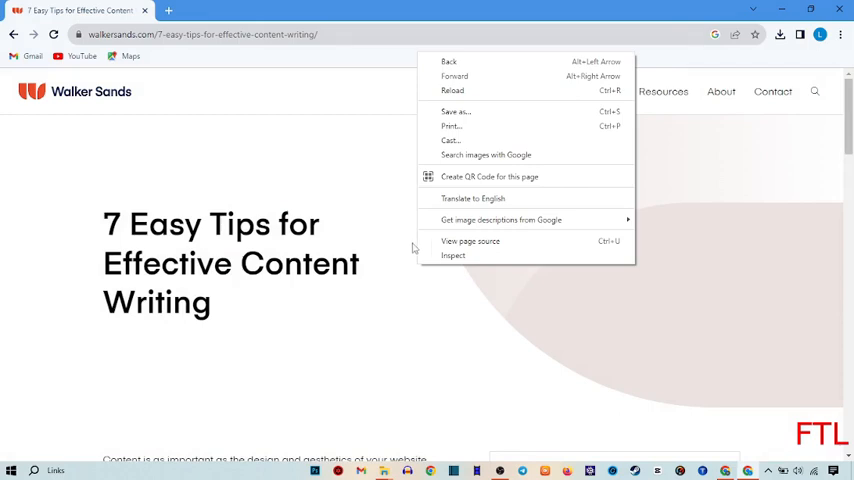
mouse_move(453, 255)
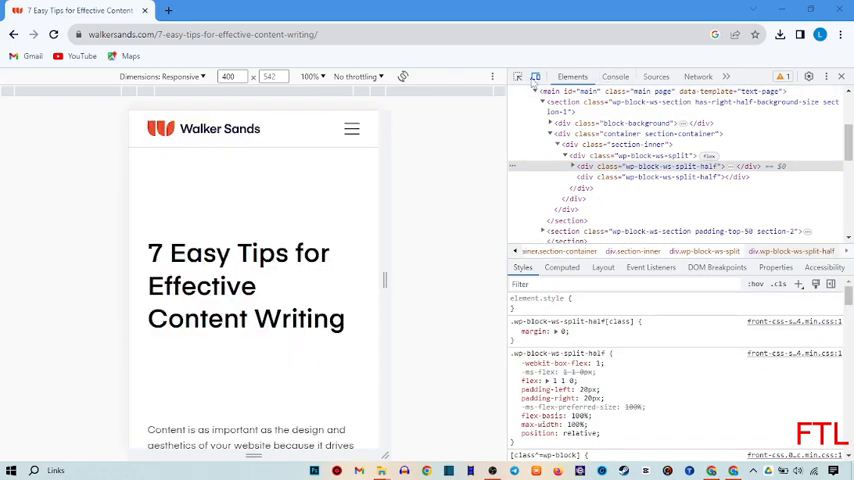
mouse_move(518, 77)
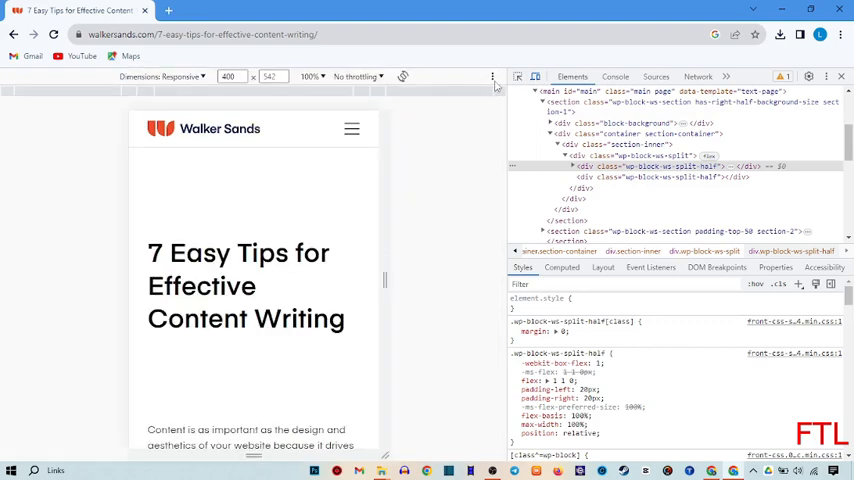
- Capture a full size screenshot from the device toolbar's extra options menu
click(492, 77)
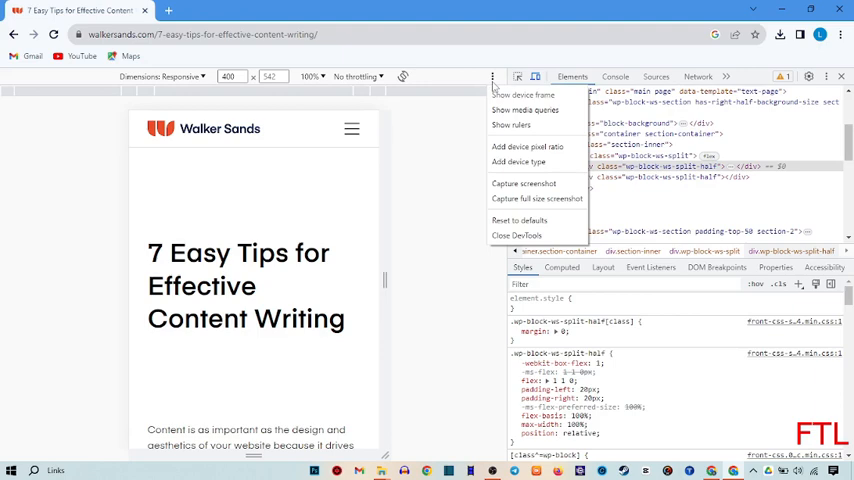
mouse_move(553, 99)
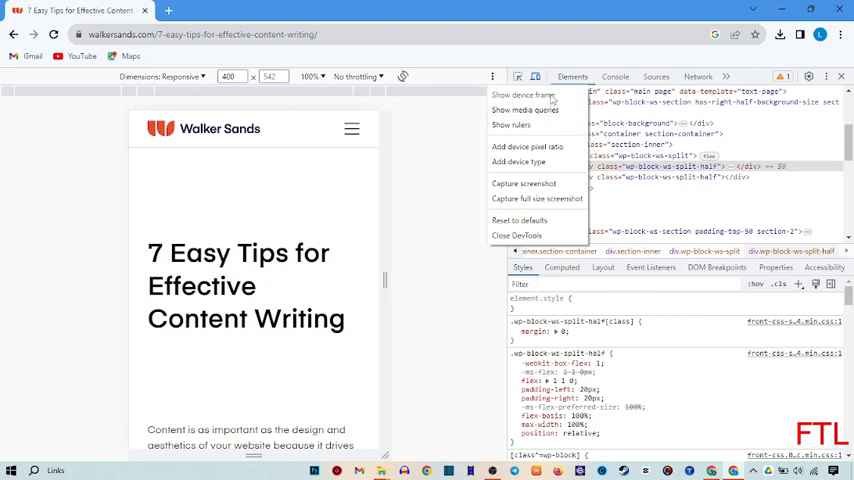
mouse_move(538, 124)
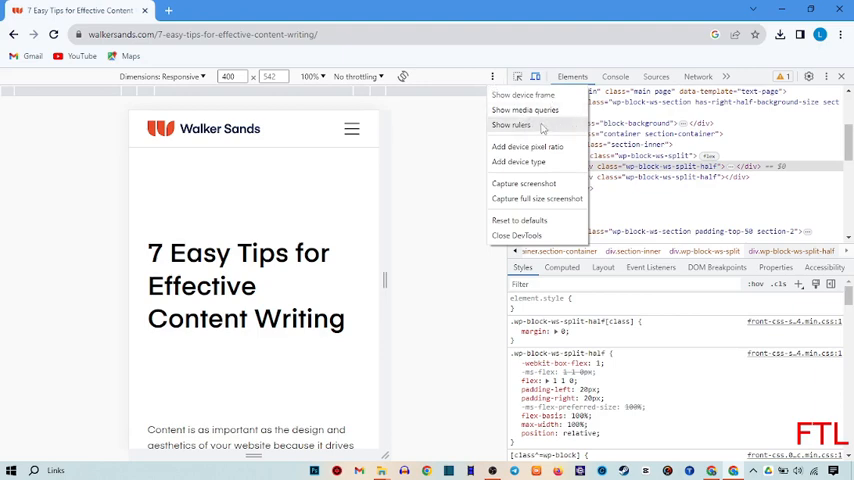
mouse_move(528, 168)
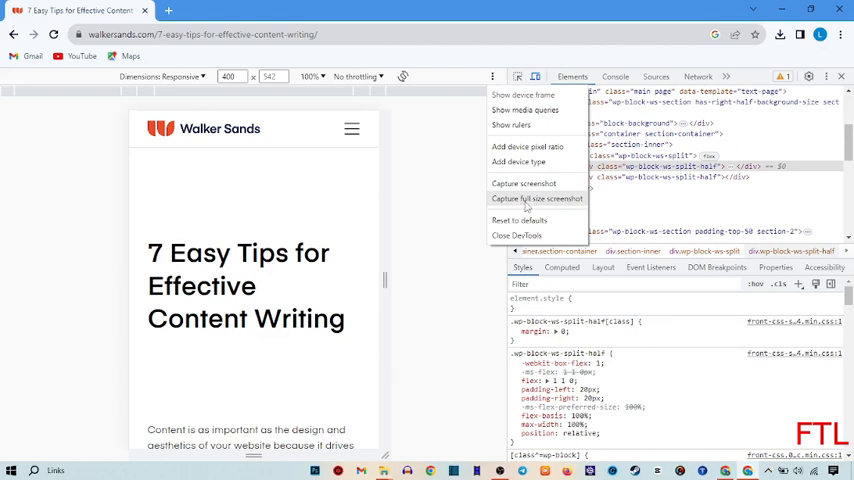
click(537, 198)
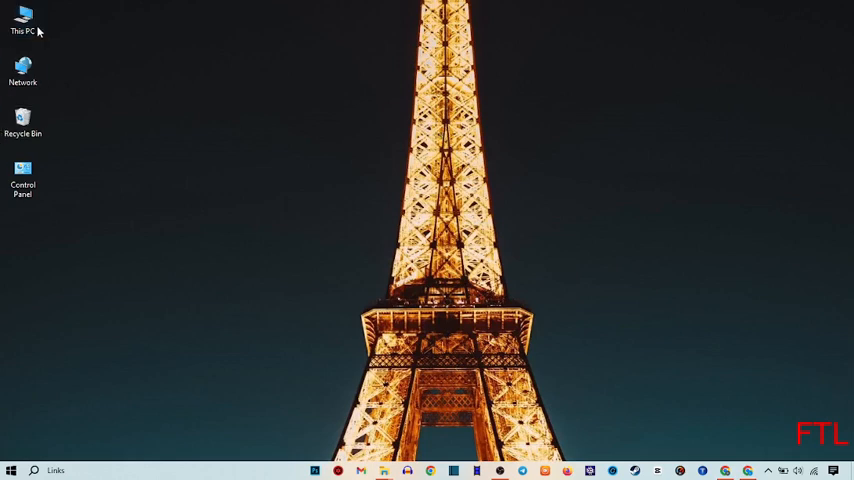
- Go to the Downloads folder through This PC in File Explorer
double_click(22, 18)
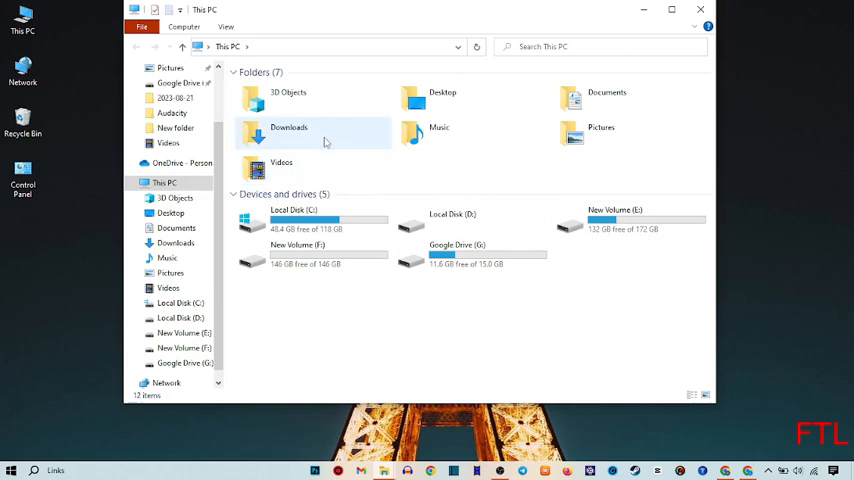
mouse_move(324, 140)
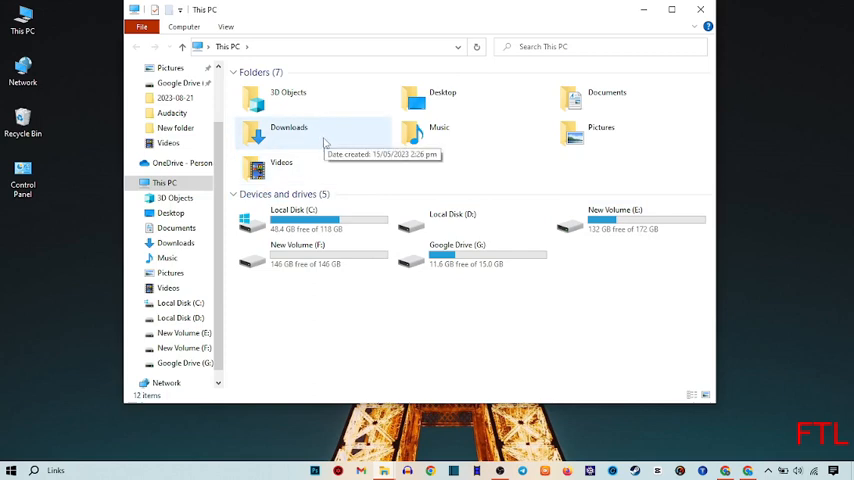
double_click(288, 135)
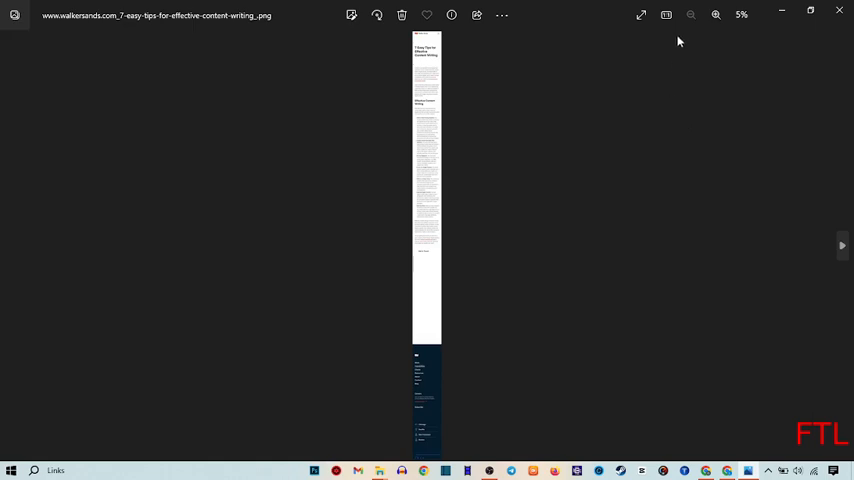
- Zoom into the screenshot three times until readable, then close the Downloads window
click(716, 14)
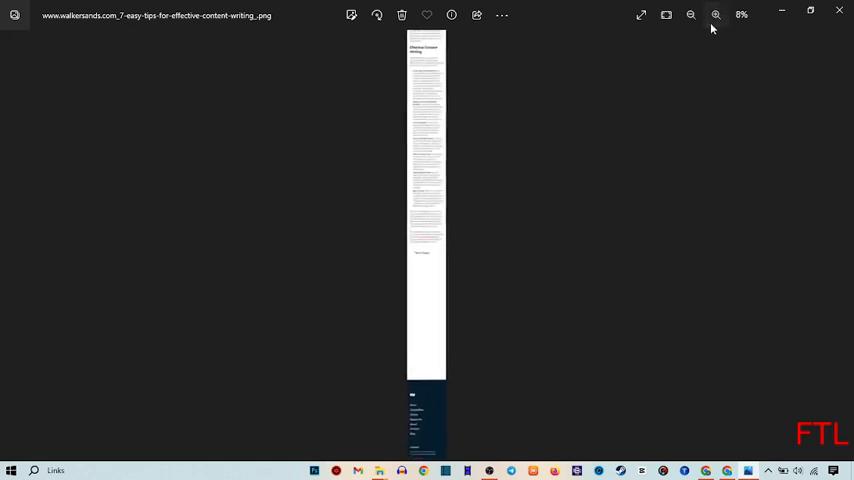
click(715, 15)
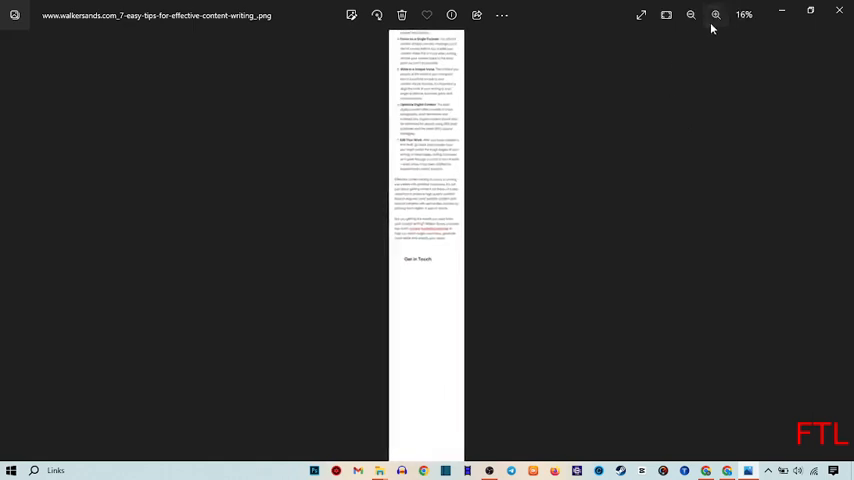
click(715, 14)
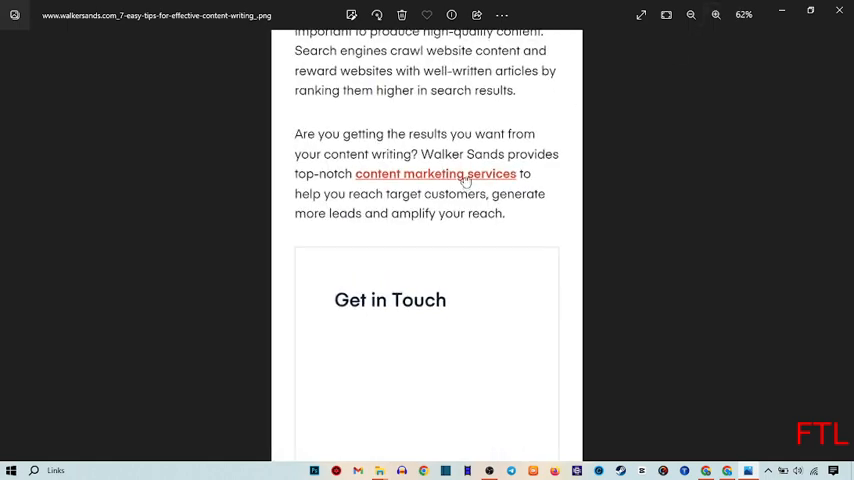
scroll(up, 3)
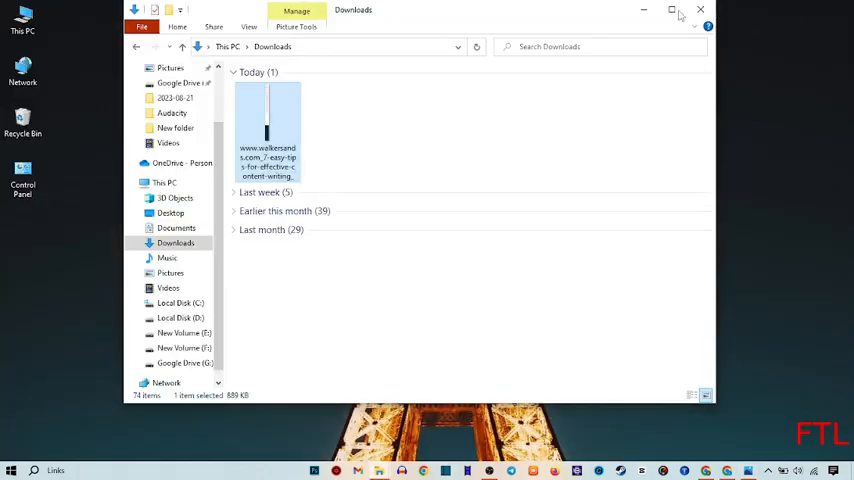
click(700, 10)
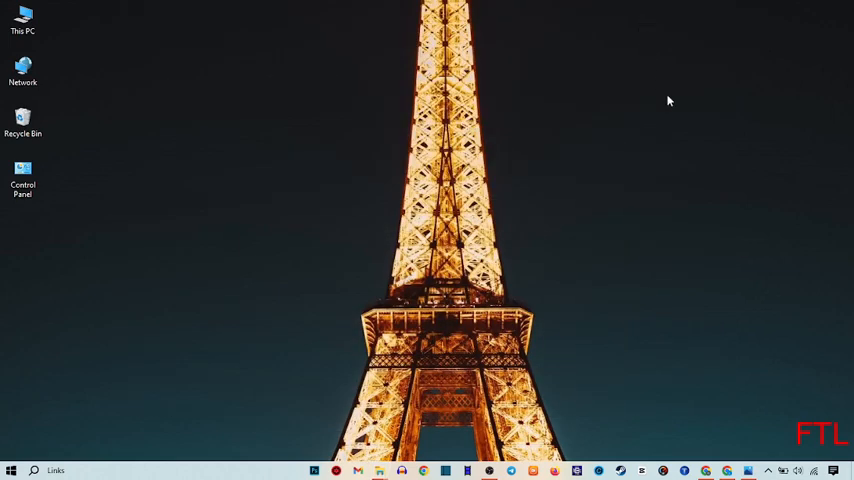